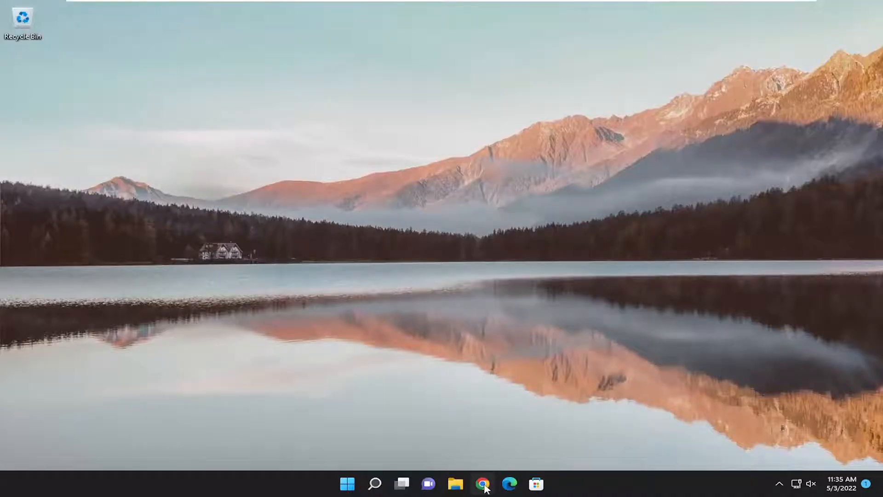
- Go to support.activision.com/onlineservices in Chrome to load the Online Services status page
text(https://support.activision.com/onlineservices)
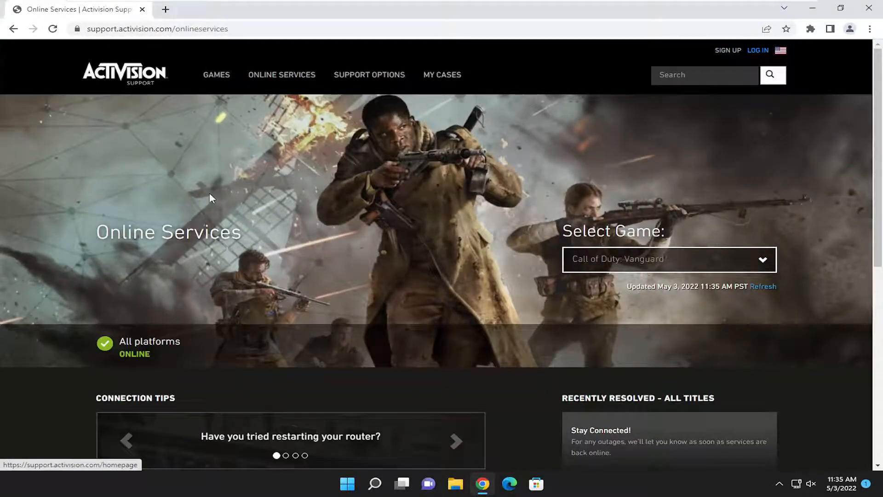
- Review Call of Duty: WWII status showing PlayStation 4, Xbox One and Windows online, then close the browser
scroll(down, 3)
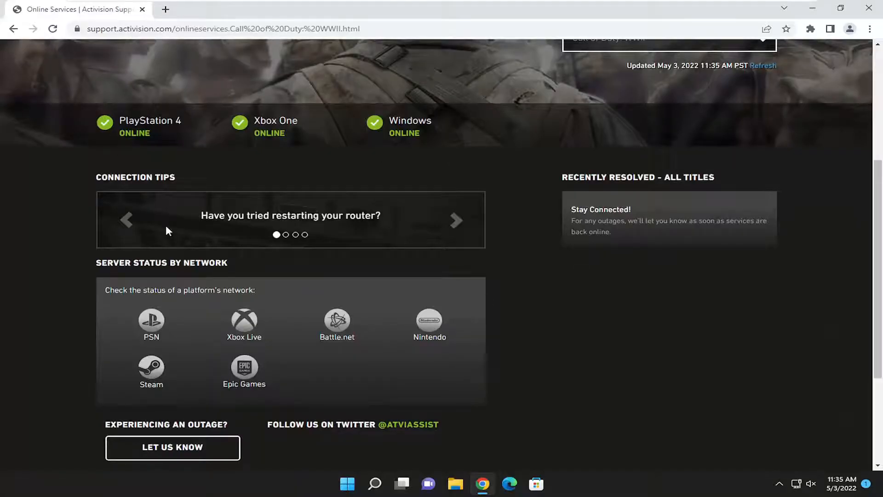
scroll(down, 3)
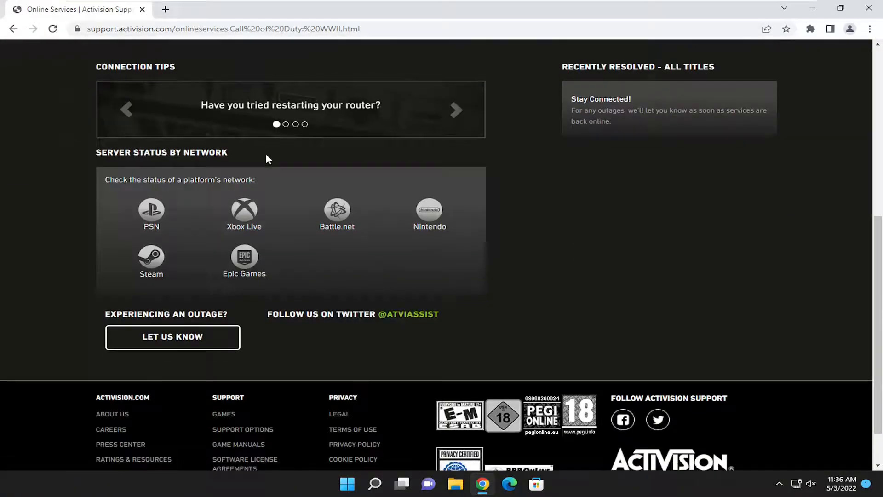
scroll(up, 3)
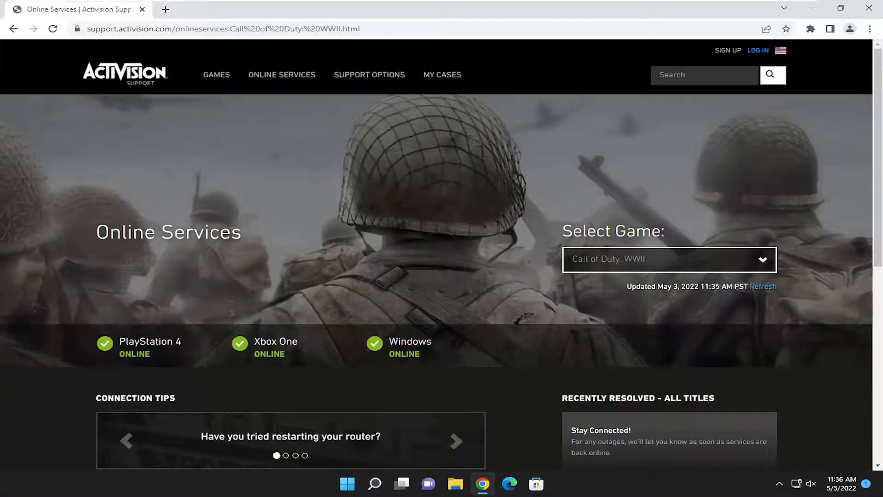
scroll(down, 3)
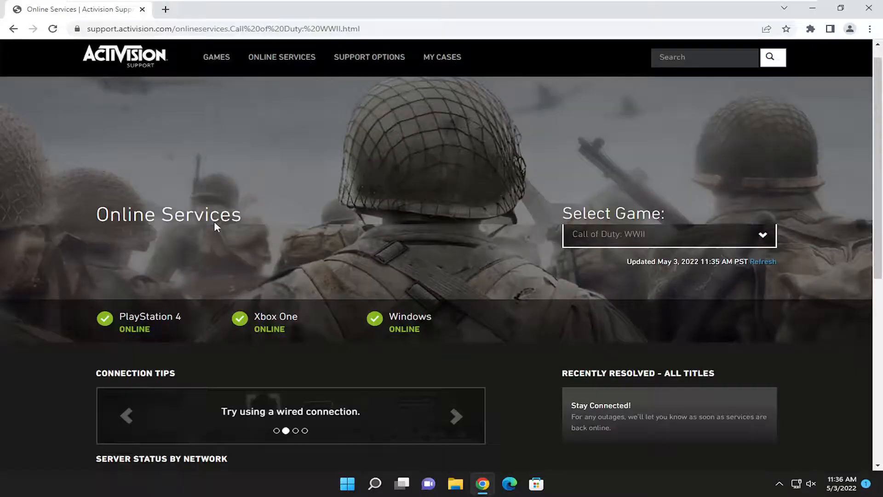
scroll(down, 3)
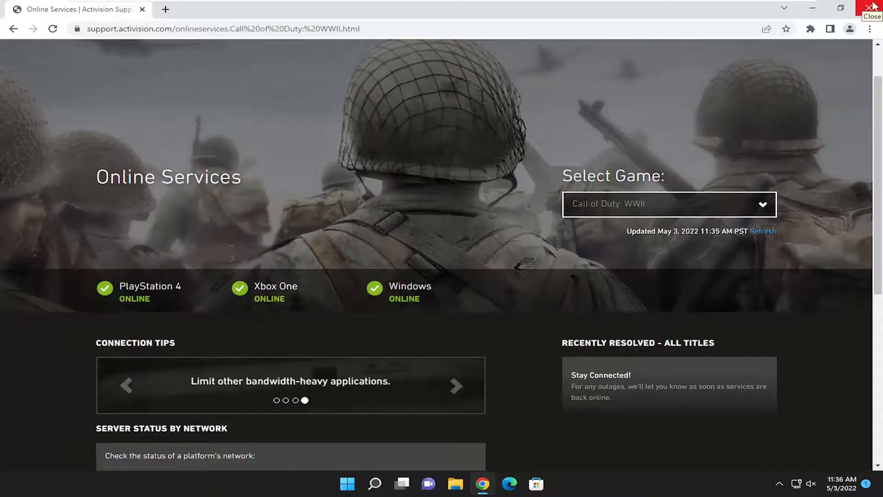
click(872, 8)
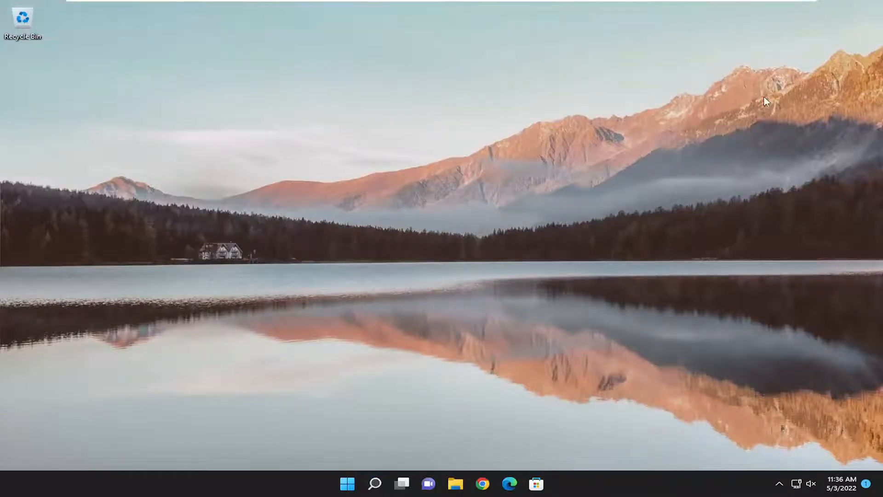
mouse_move(469, 233)
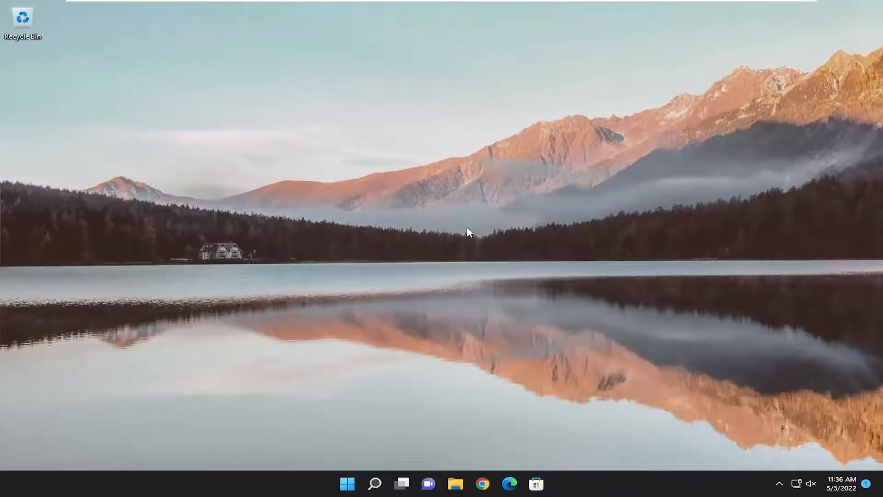
- Launch Command Prompt as administrator from Start search and approve the UAC prompt
text(cmd)
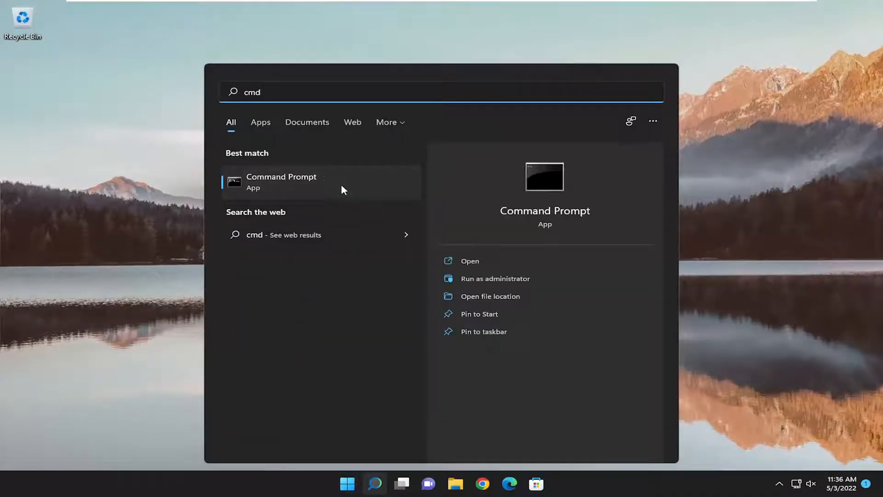
right_click(281, 181)
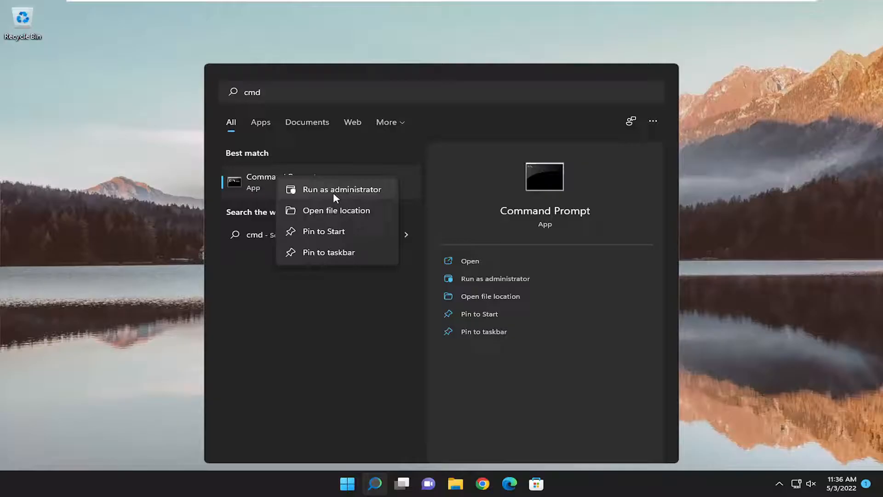
click(342, 190)
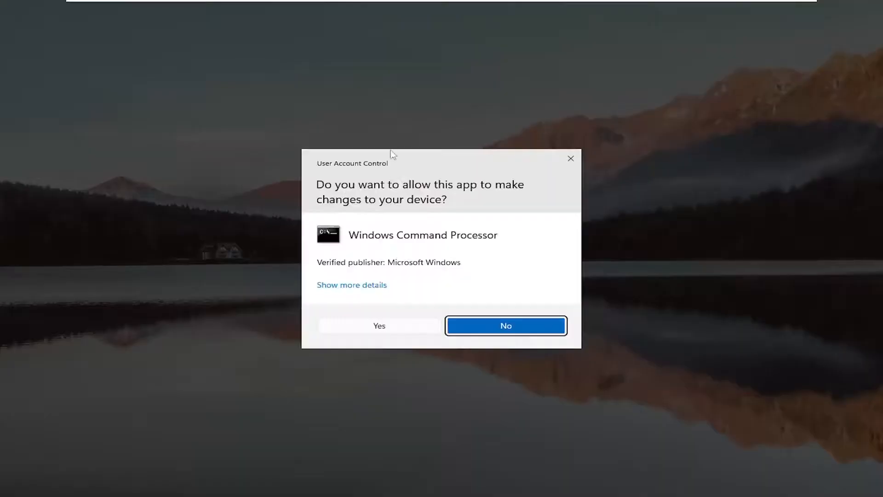
mouse_move(374, 341)
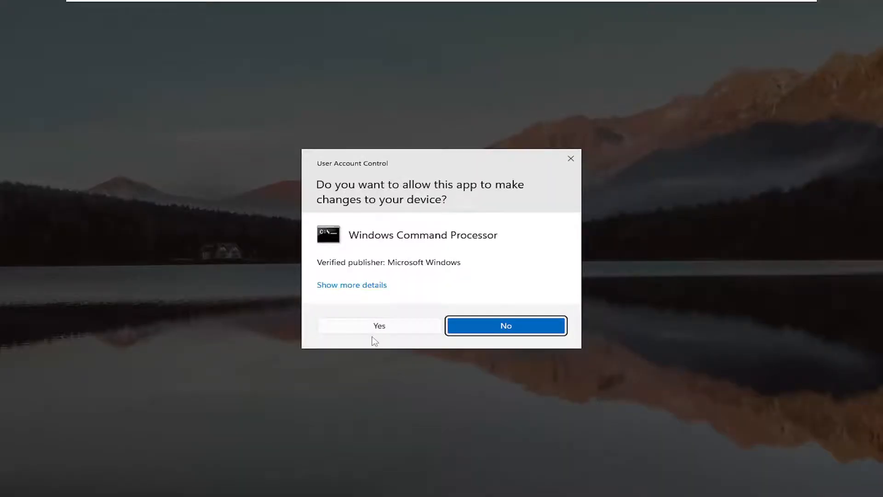
click(379, 326)
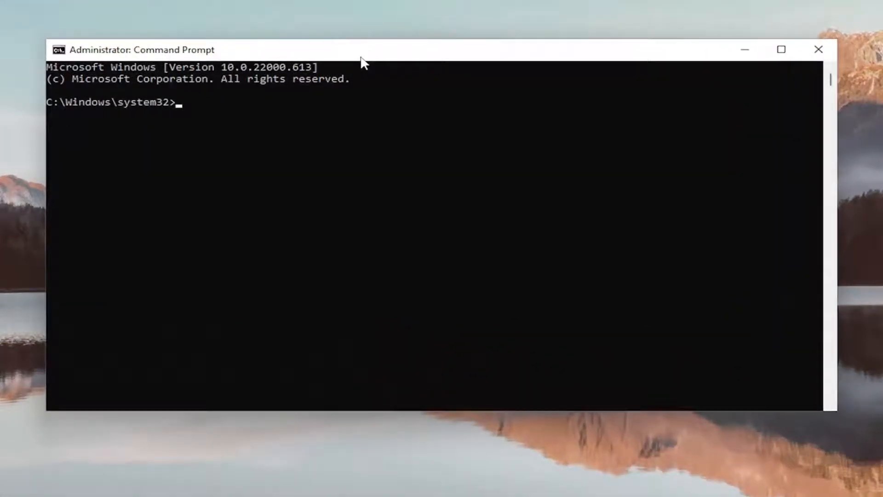
- Flush the DNS resolver cache with ipconfig /flushdns
text(ipconfig)
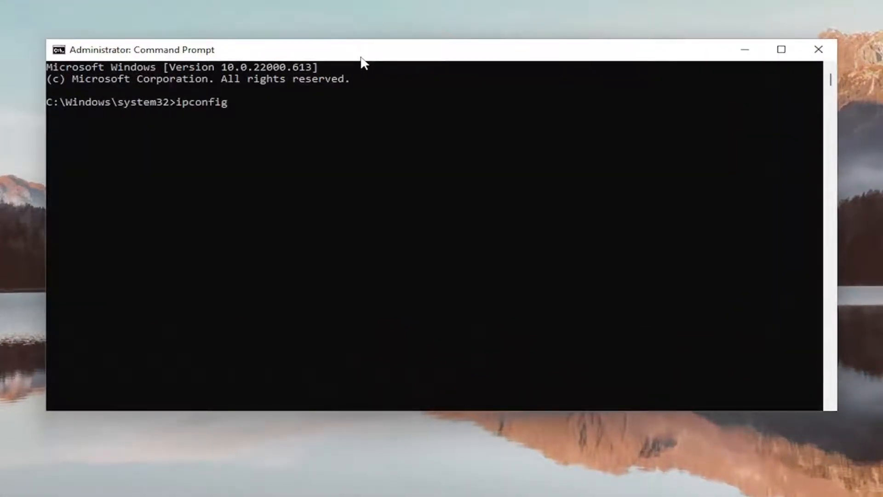
text(/flushdns)
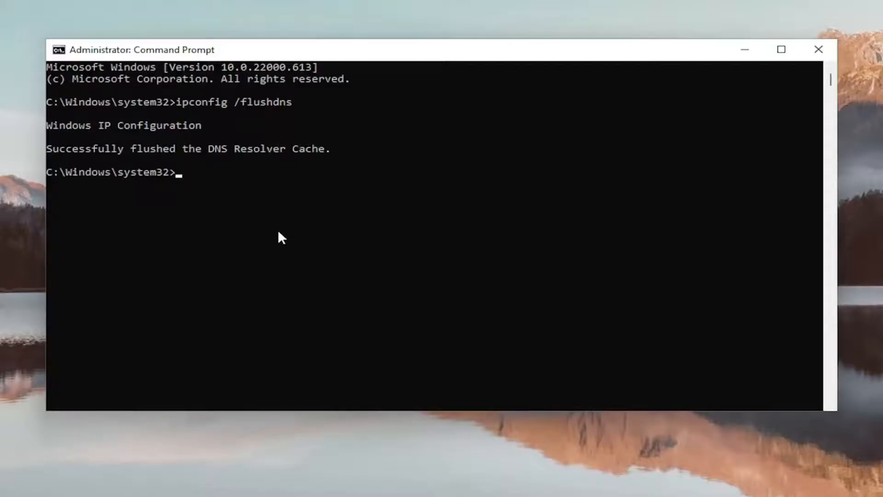
- Reset the Winsock catalog with netsh winsock reset, then bring up the Start quick-links menu
text(netsh)
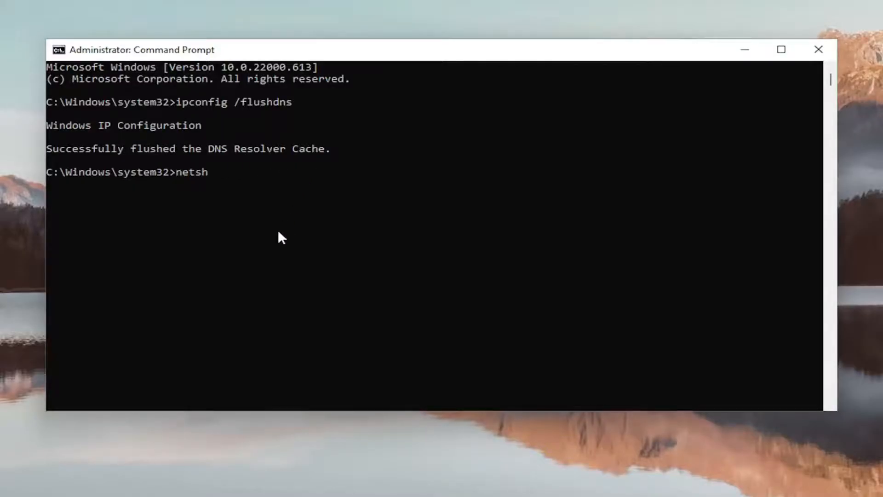
text(winsock res)
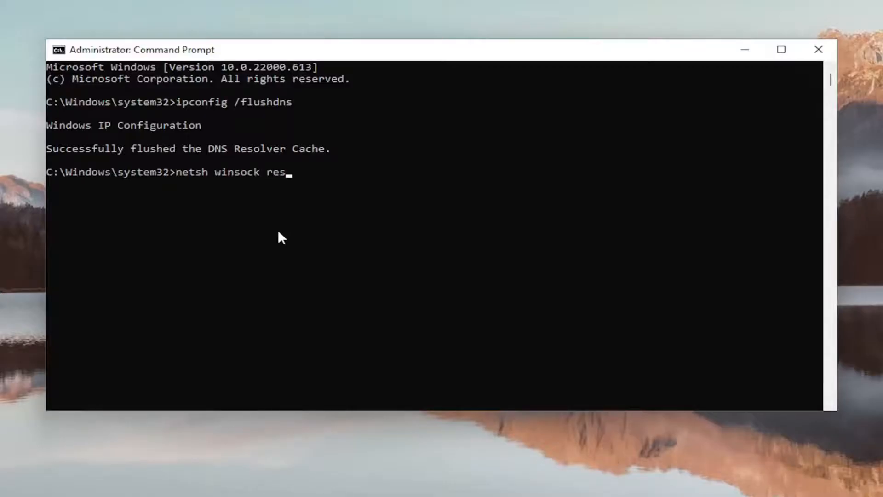
text(et)
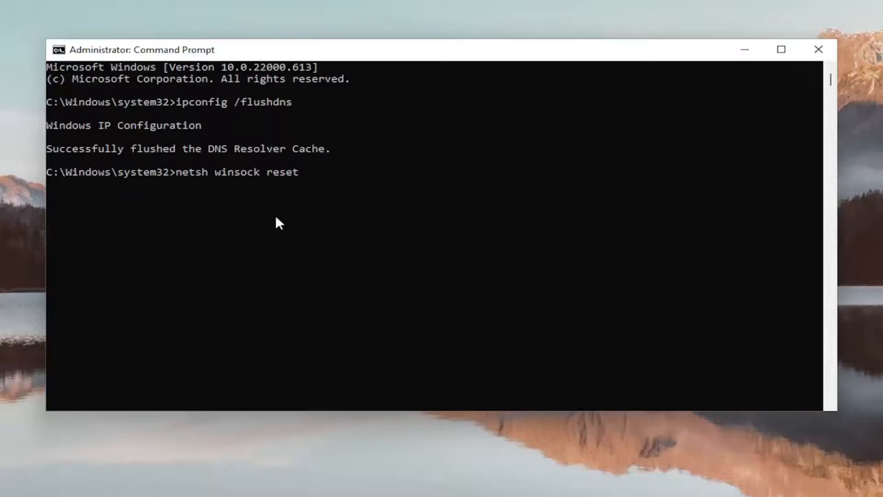
key(enter)
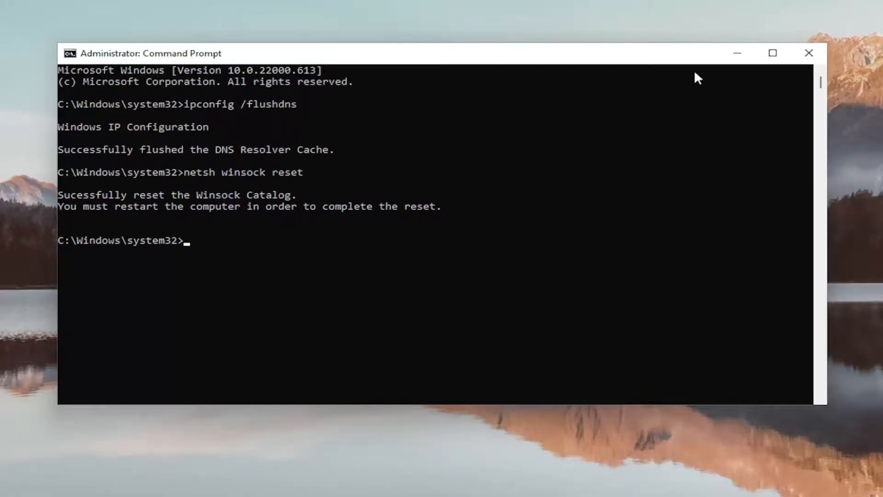
right_click(346, 483)
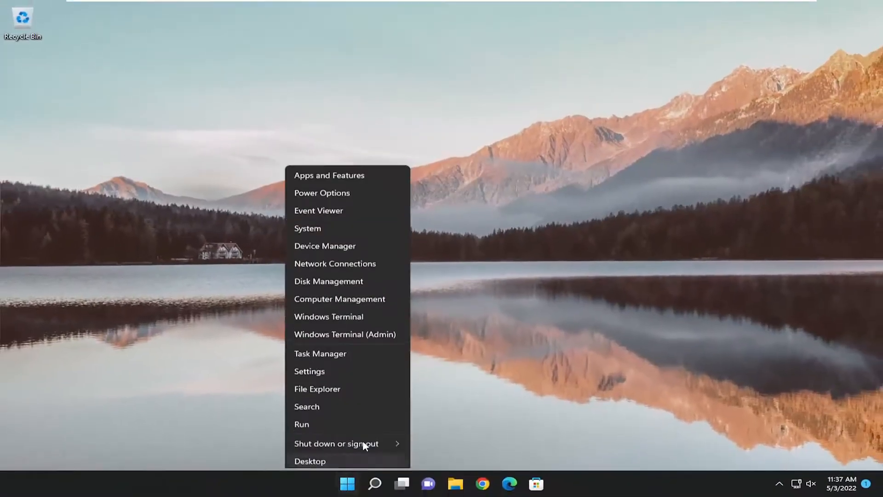
- Restart the PC via Shut down or sign out so the Winsock reset takes effect
click(335, 443)
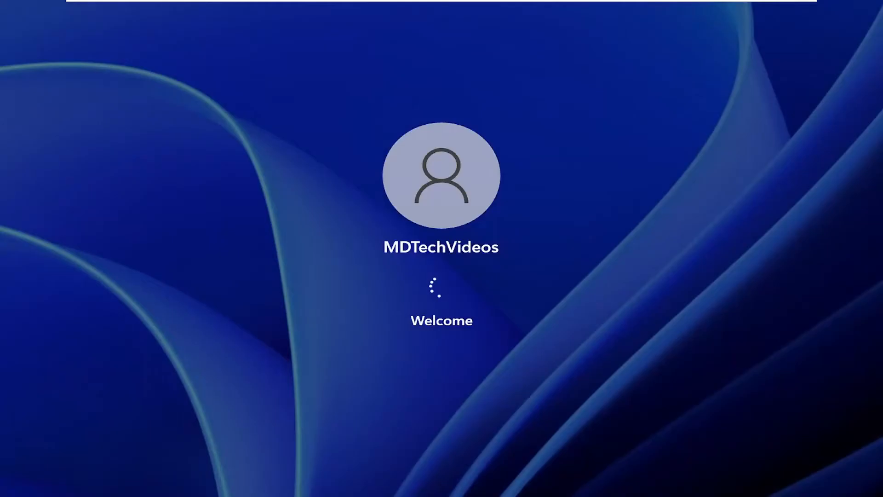